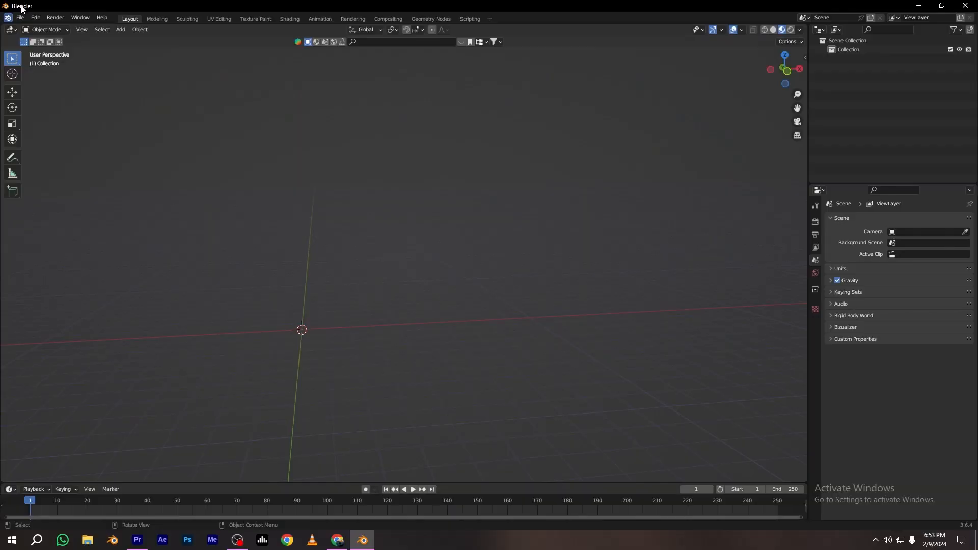
- Import the downloaded old car model via File > Import in its file format
{"action": "left_click", "coordinate": [20, 18]}
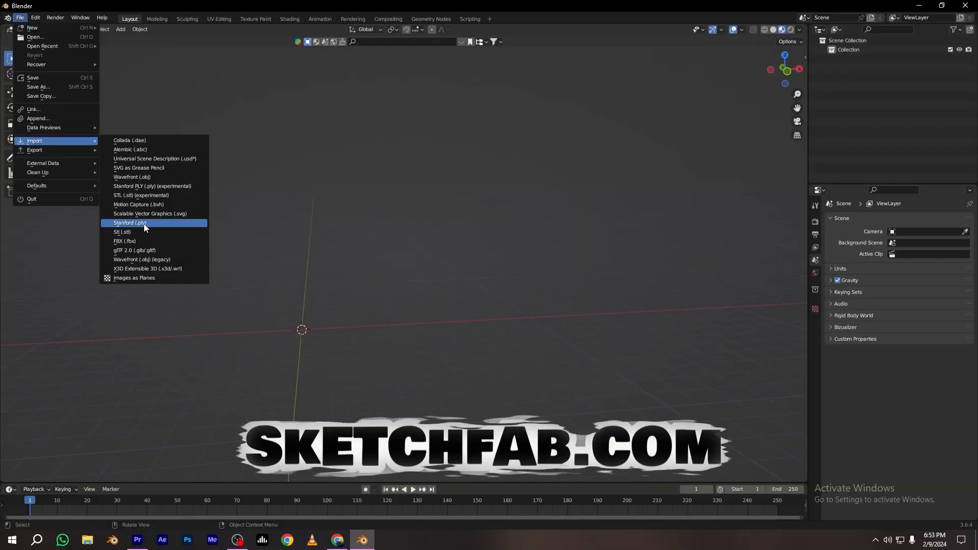
{"action": "left_click", "coordinate": [134, 250]}
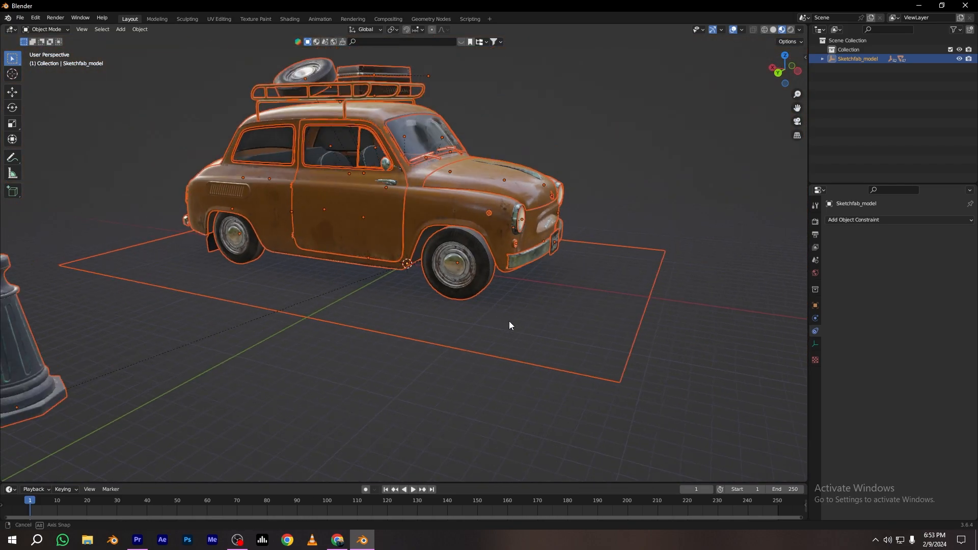
- Clear the Sketchfab_model parent with Keep Transform so doors, body, glass and roof become separate objects
{"action": "key", "text": "s"}
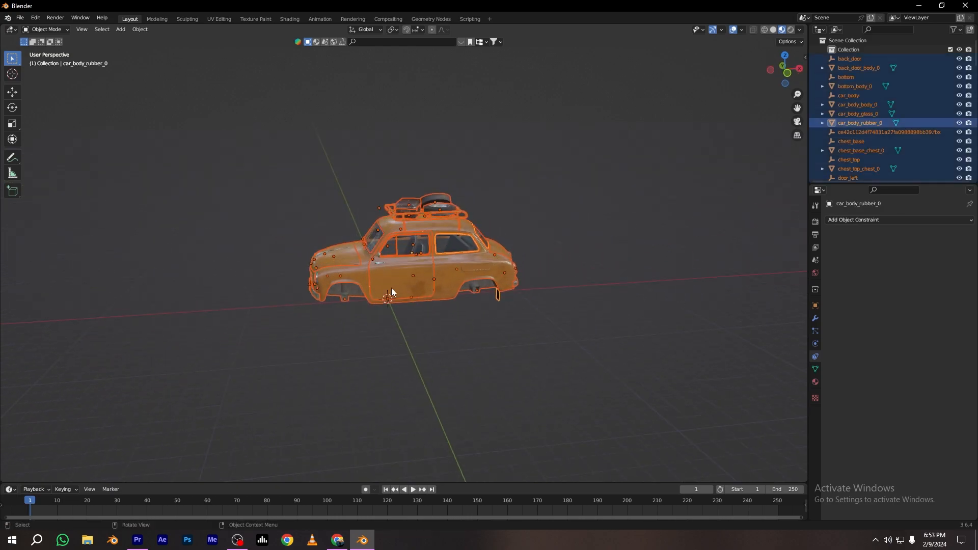
- Apply All Transforms to the car parts and delete the leftover empty under the car
{"action": "left_click", "coordinate": [858, 104]}
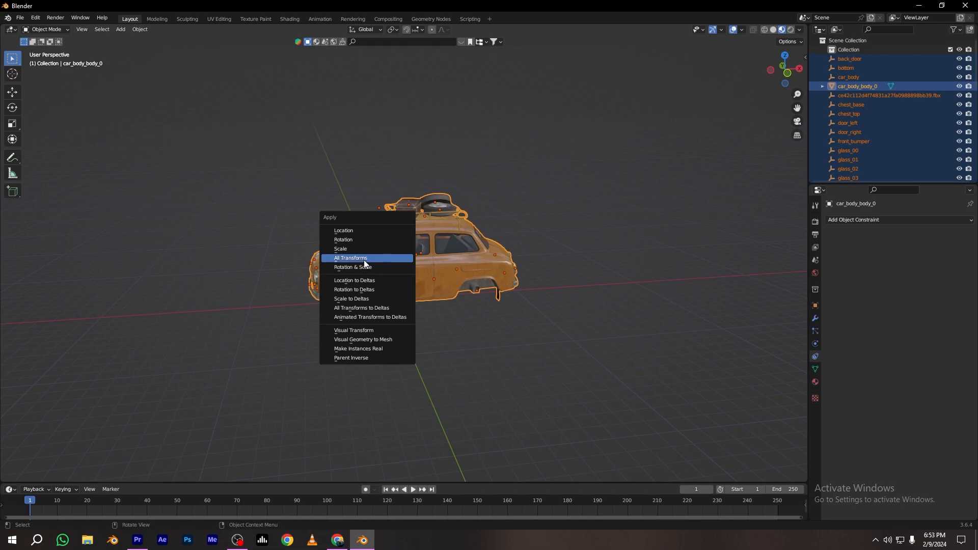
{"action": "left_click", "coordinate": [350, 258]}
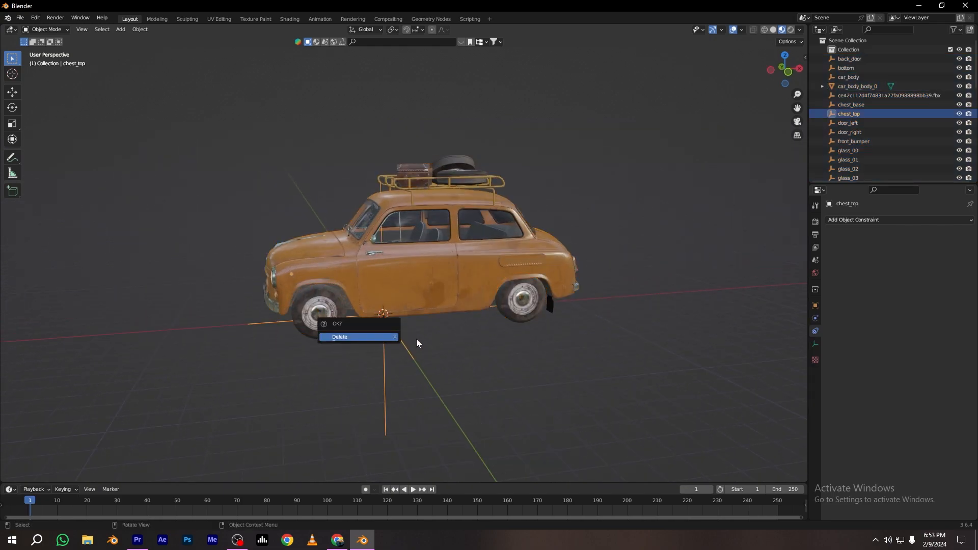
{"action": "left_click", "coordinate": [339, 337]}
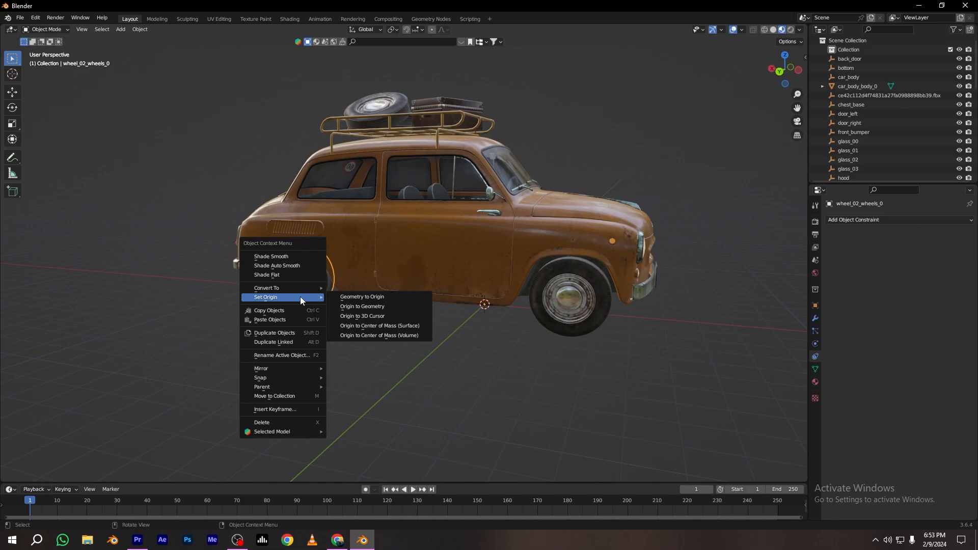
- Set each wheel's origin to its geometry, starting with two wheels
{"action": "left_click", "coordinate": [362, 306]}
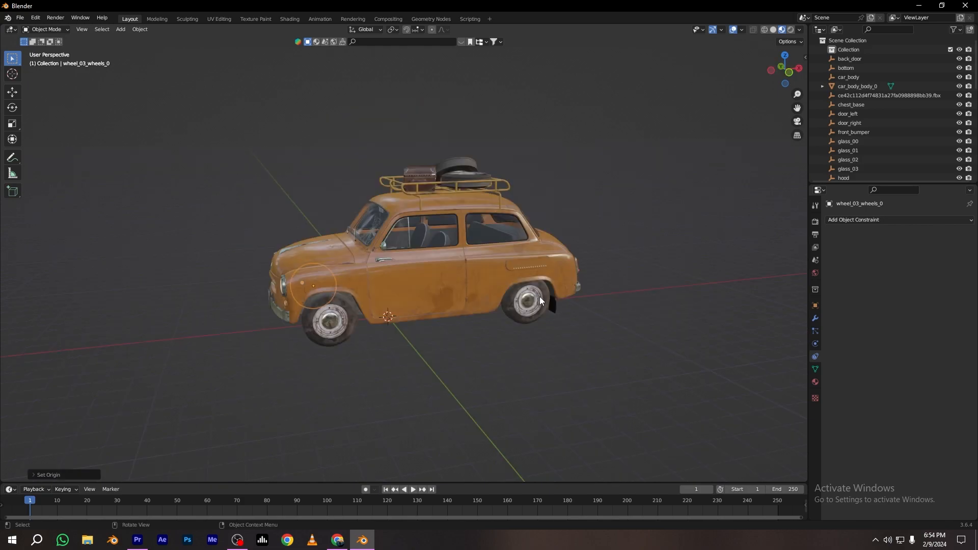
{"action": "left_click", "coordinate": [917, 316]}
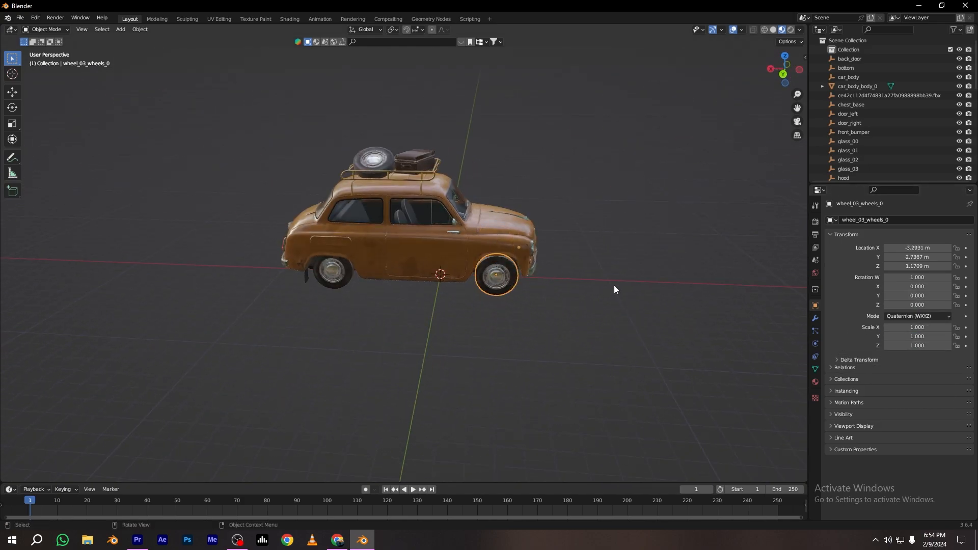
- Inspect two wheels' Location values in Object Properties
{"action": "left_click", "coordinate": [330, 264]}
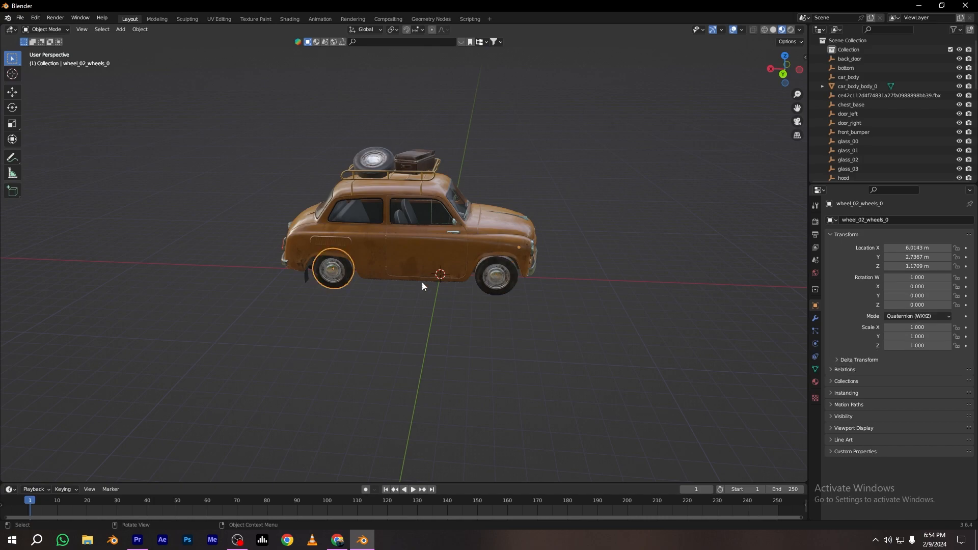
{"action": "left_click", "coordinate": [917, 316]}
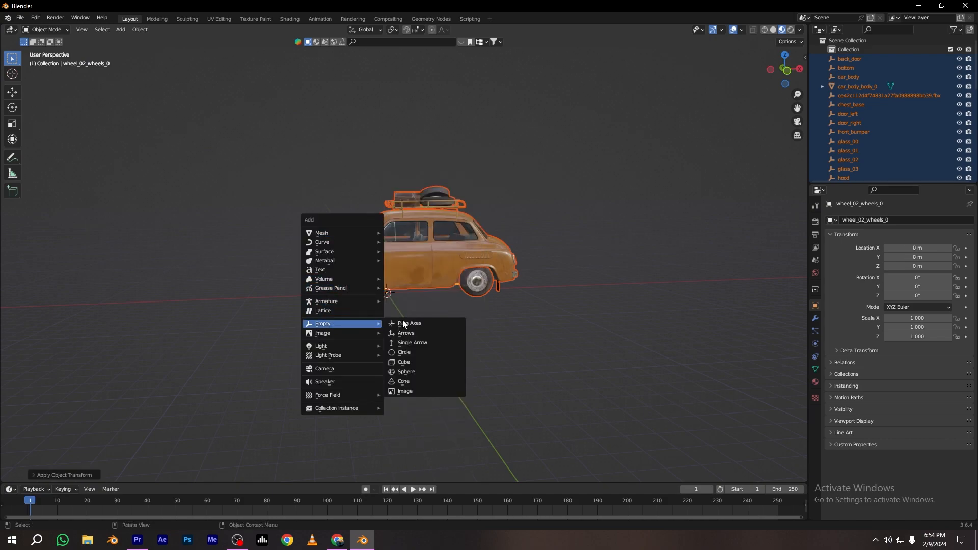
- Add a Plain Axes empty, raise it above the car, and parent the car parts to it
{"action": "left_click", "coordinate": [410, 323]}
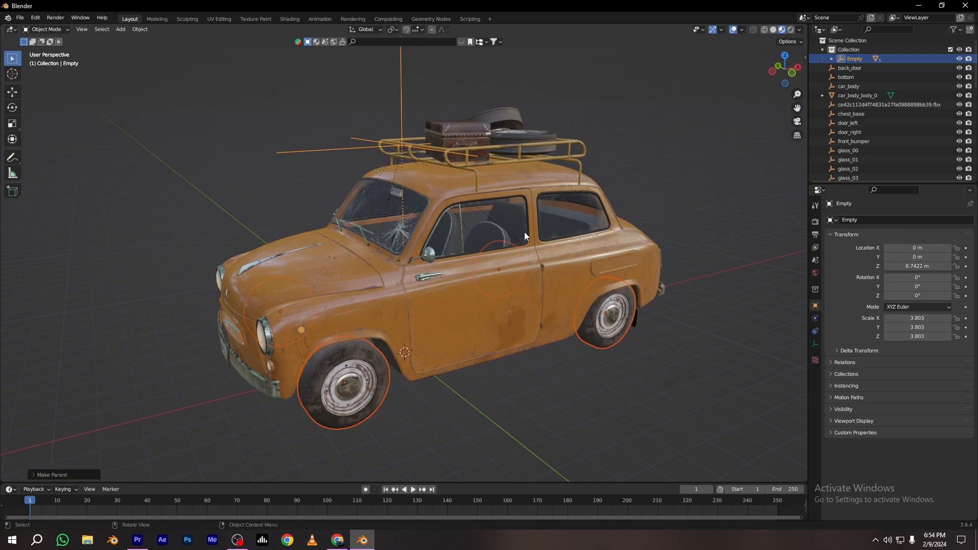
{"action": "key", "text": "g"}
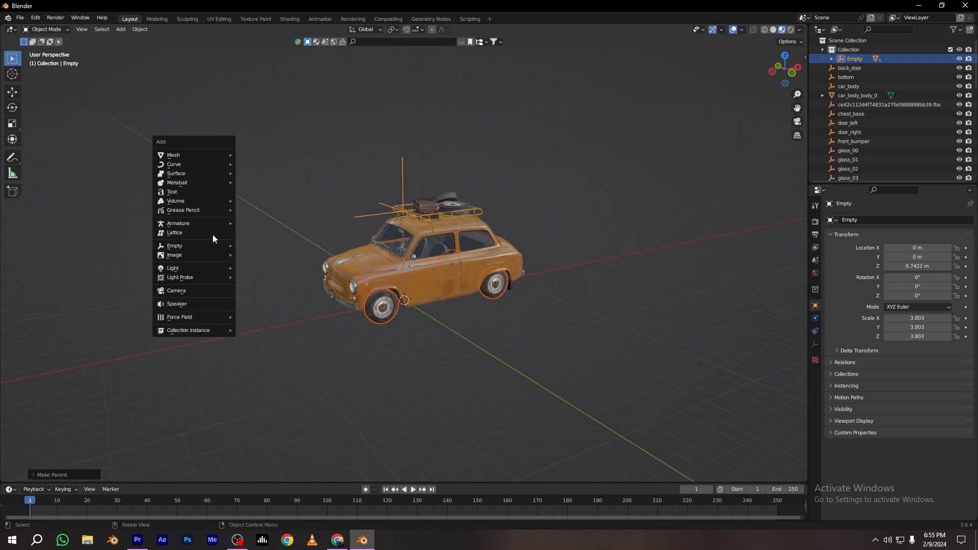
- Add a plane as the road and insert a location keyframe on the empty
{"action": "left_click", "coordinate": [173, 154]}
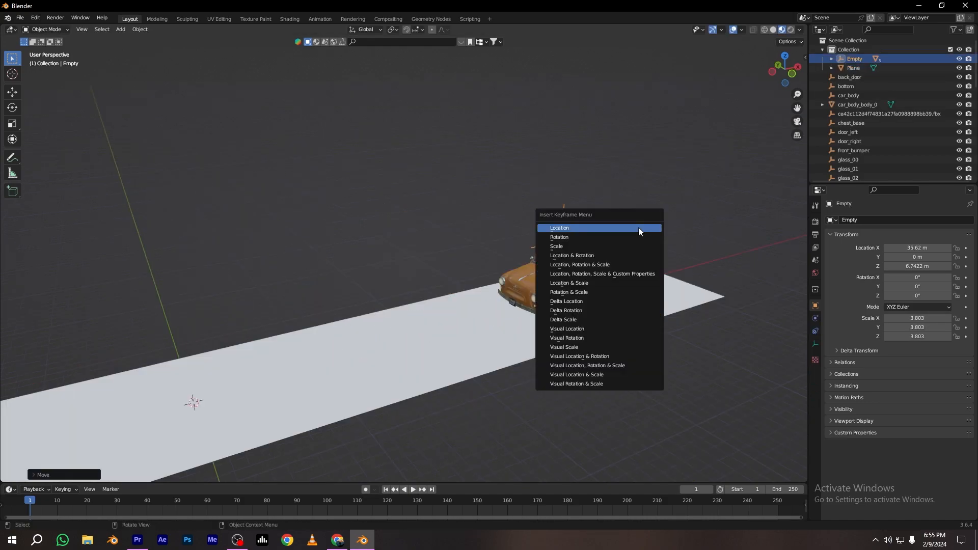
{"action": "left_click", "coordinate": [559, 228]}
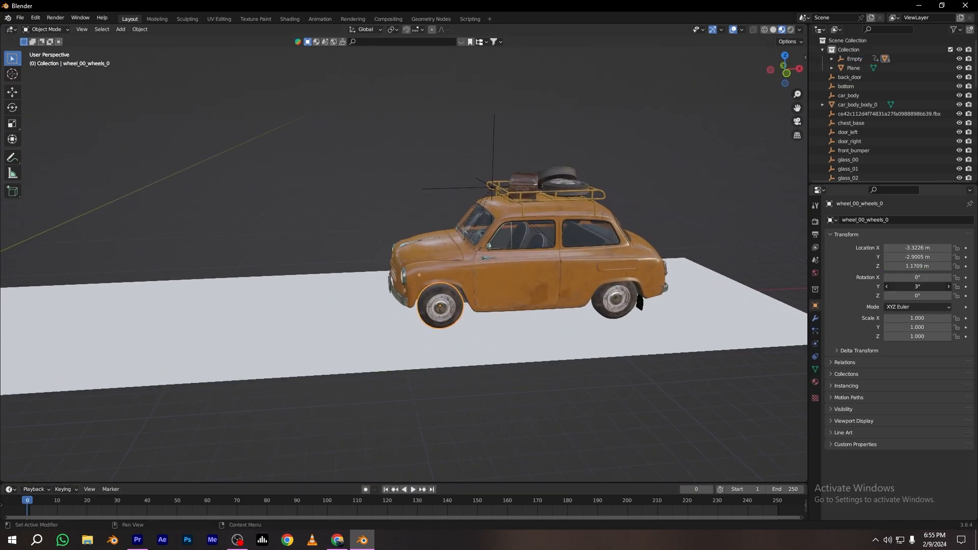
- Add a driver to a wheel's Y rotation and paste it onto the other wheels
{"action": "right_click", "coordinate": [917, 286]}
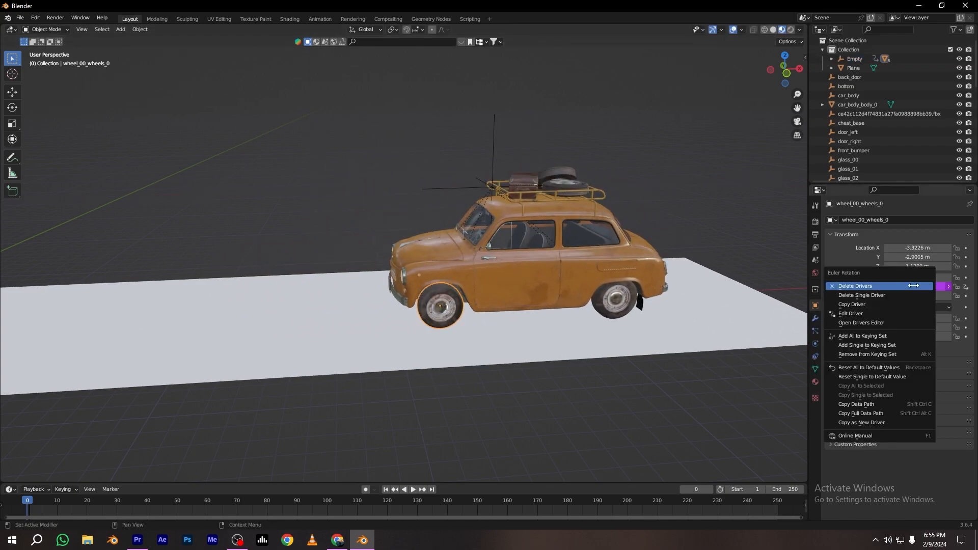
{"action": "left_click", "coordinate": [856, 286]}
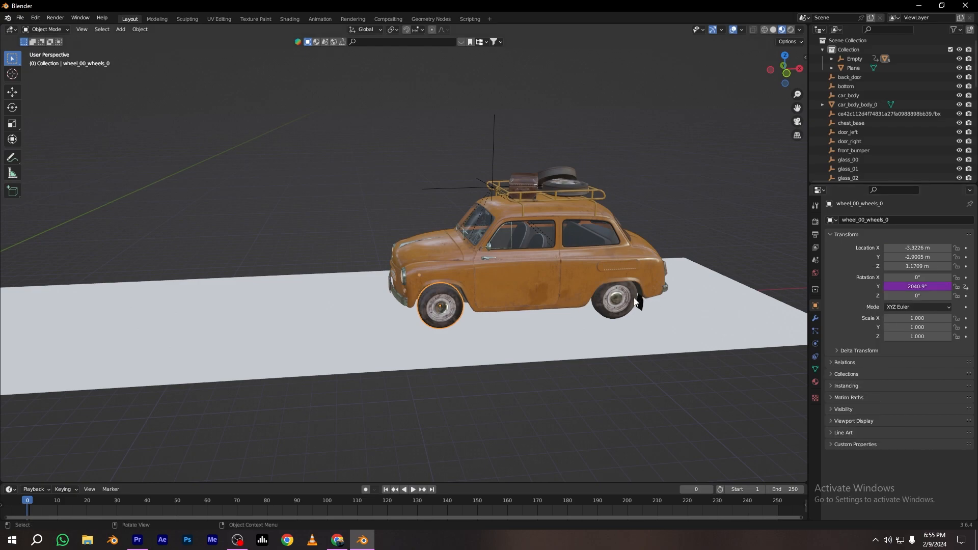
{"action": "right_click", "coordinate": [917, 286]}
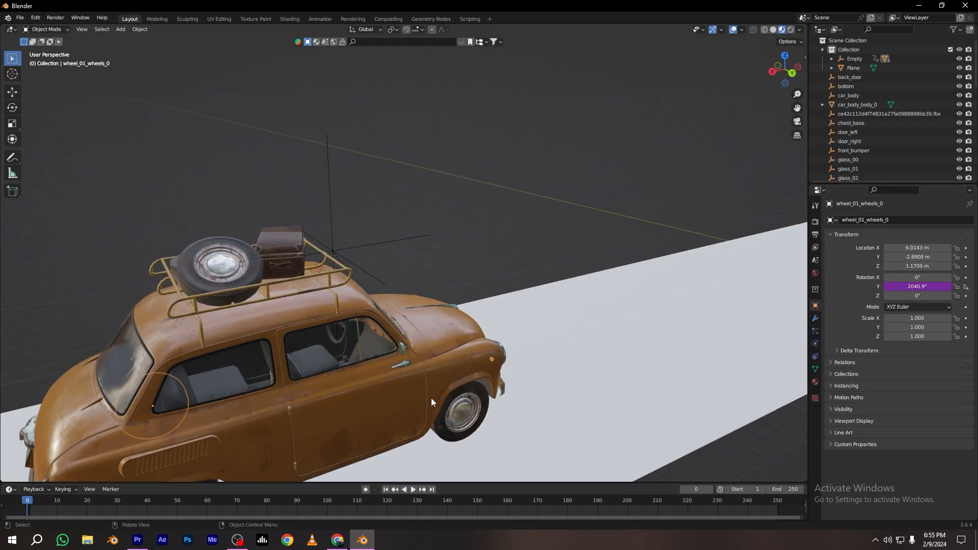
{"action": "right_click", "coordinate": [917, 286]}
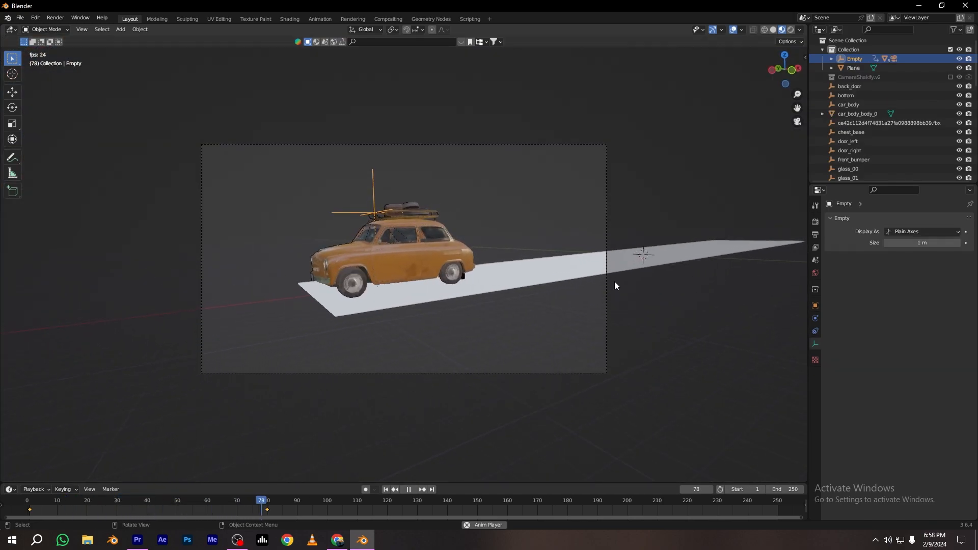
- Stop playback once the car has rolled farther along the white road
{"action": "left_click", "coordinate": [363, 489]}
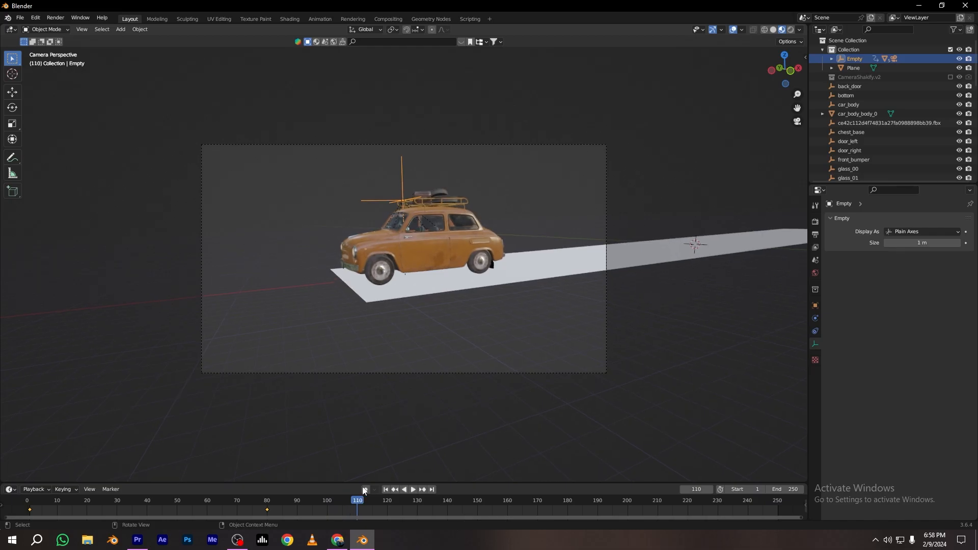